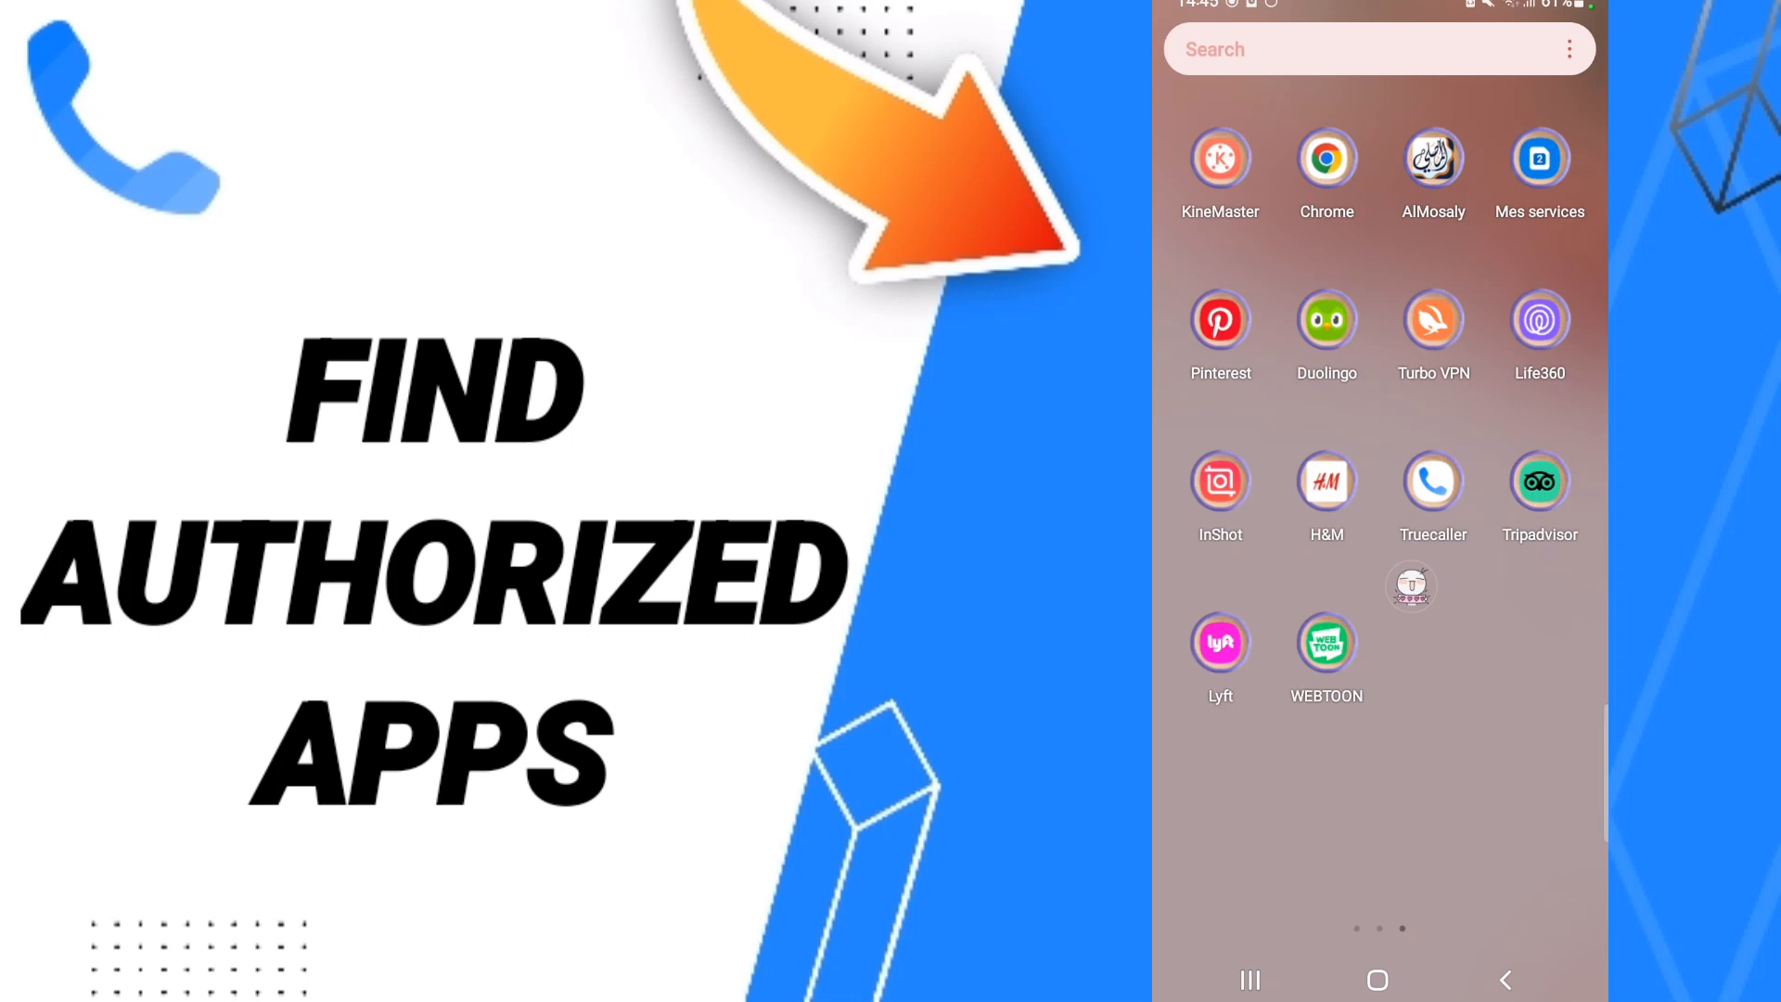
Launch Truecaller from the app drawer to show its calls list
left_click(1433, 481)
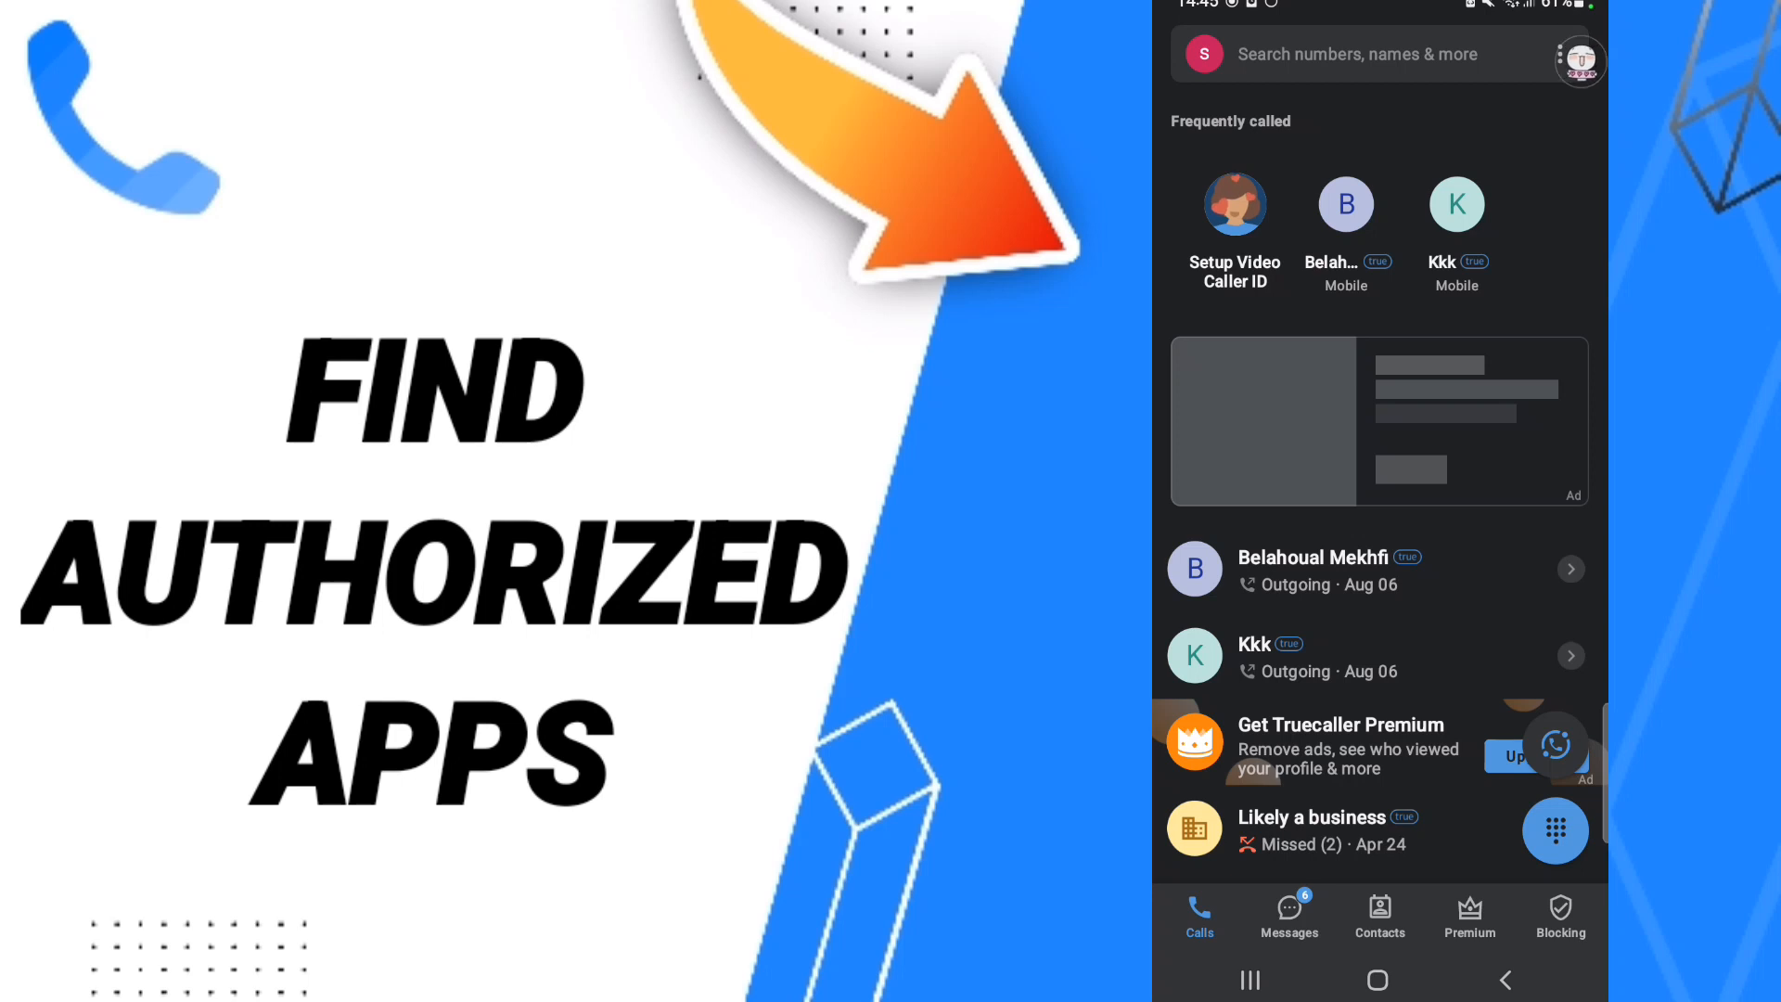
Open Truecaller Settings from the three-dot menu beside the search bar
left_click(1581, 55)
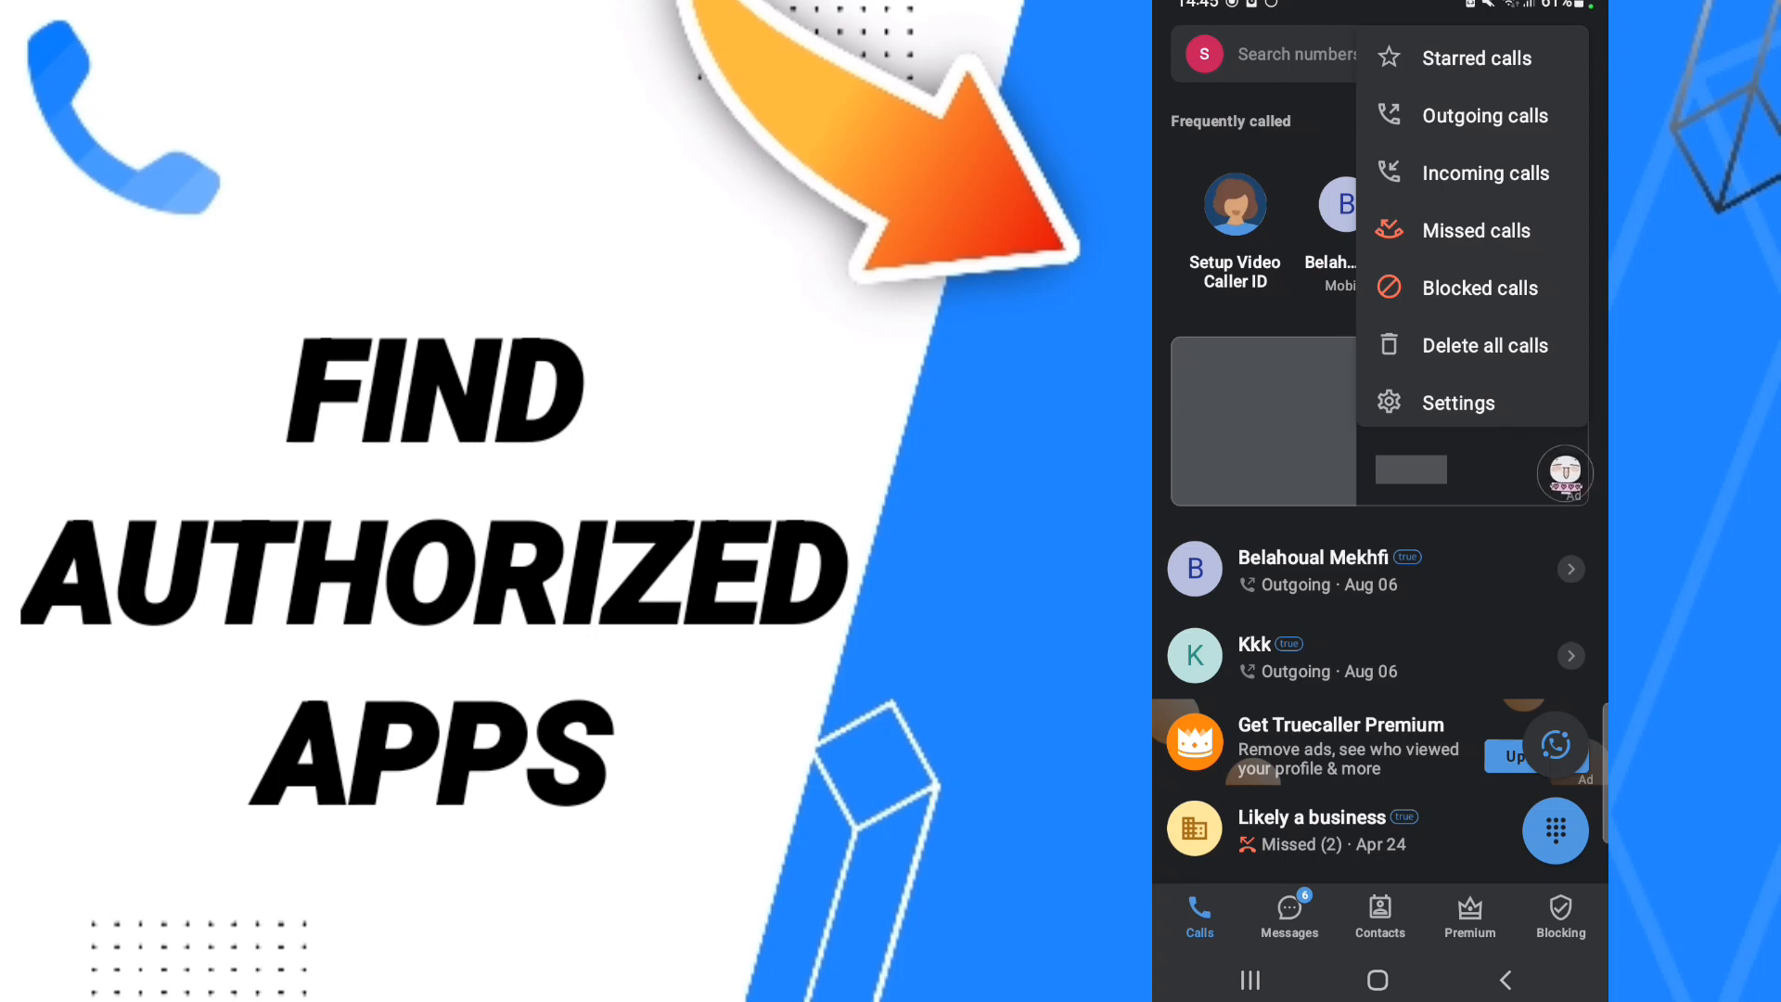
left_click(1458, 403)
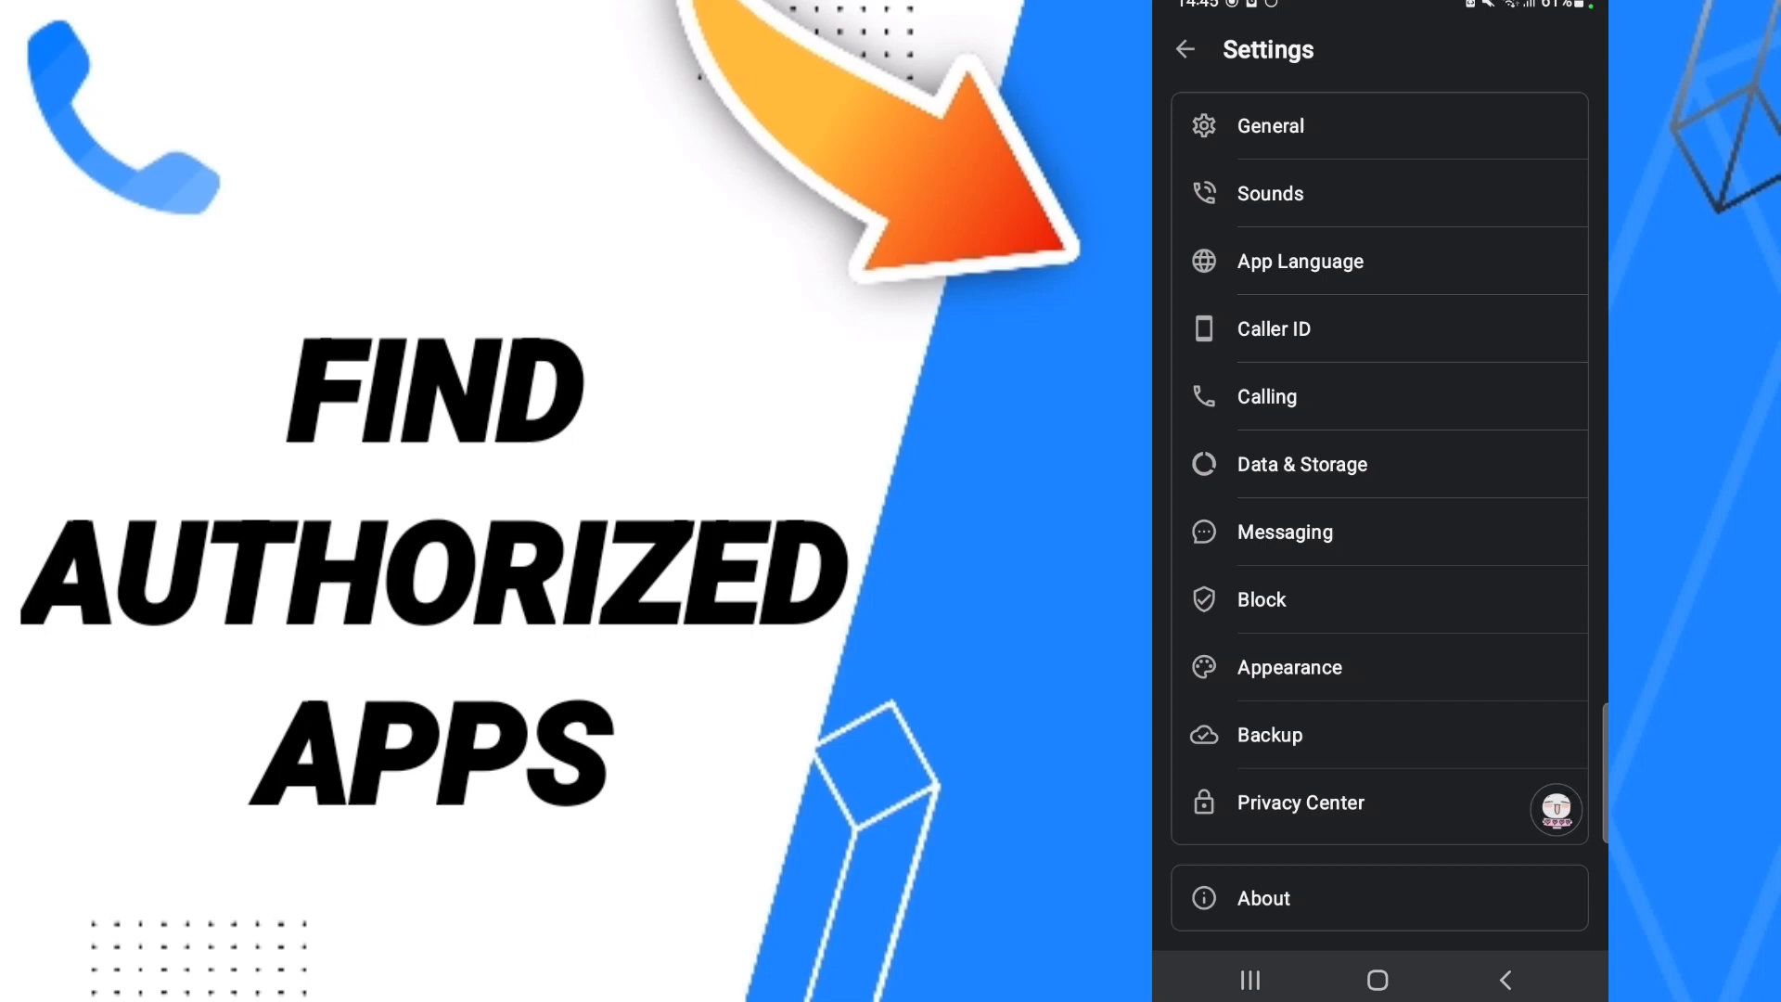
Enter Privacy Center and select Authorised Apps under Manage my data
left_click(1301, 802)
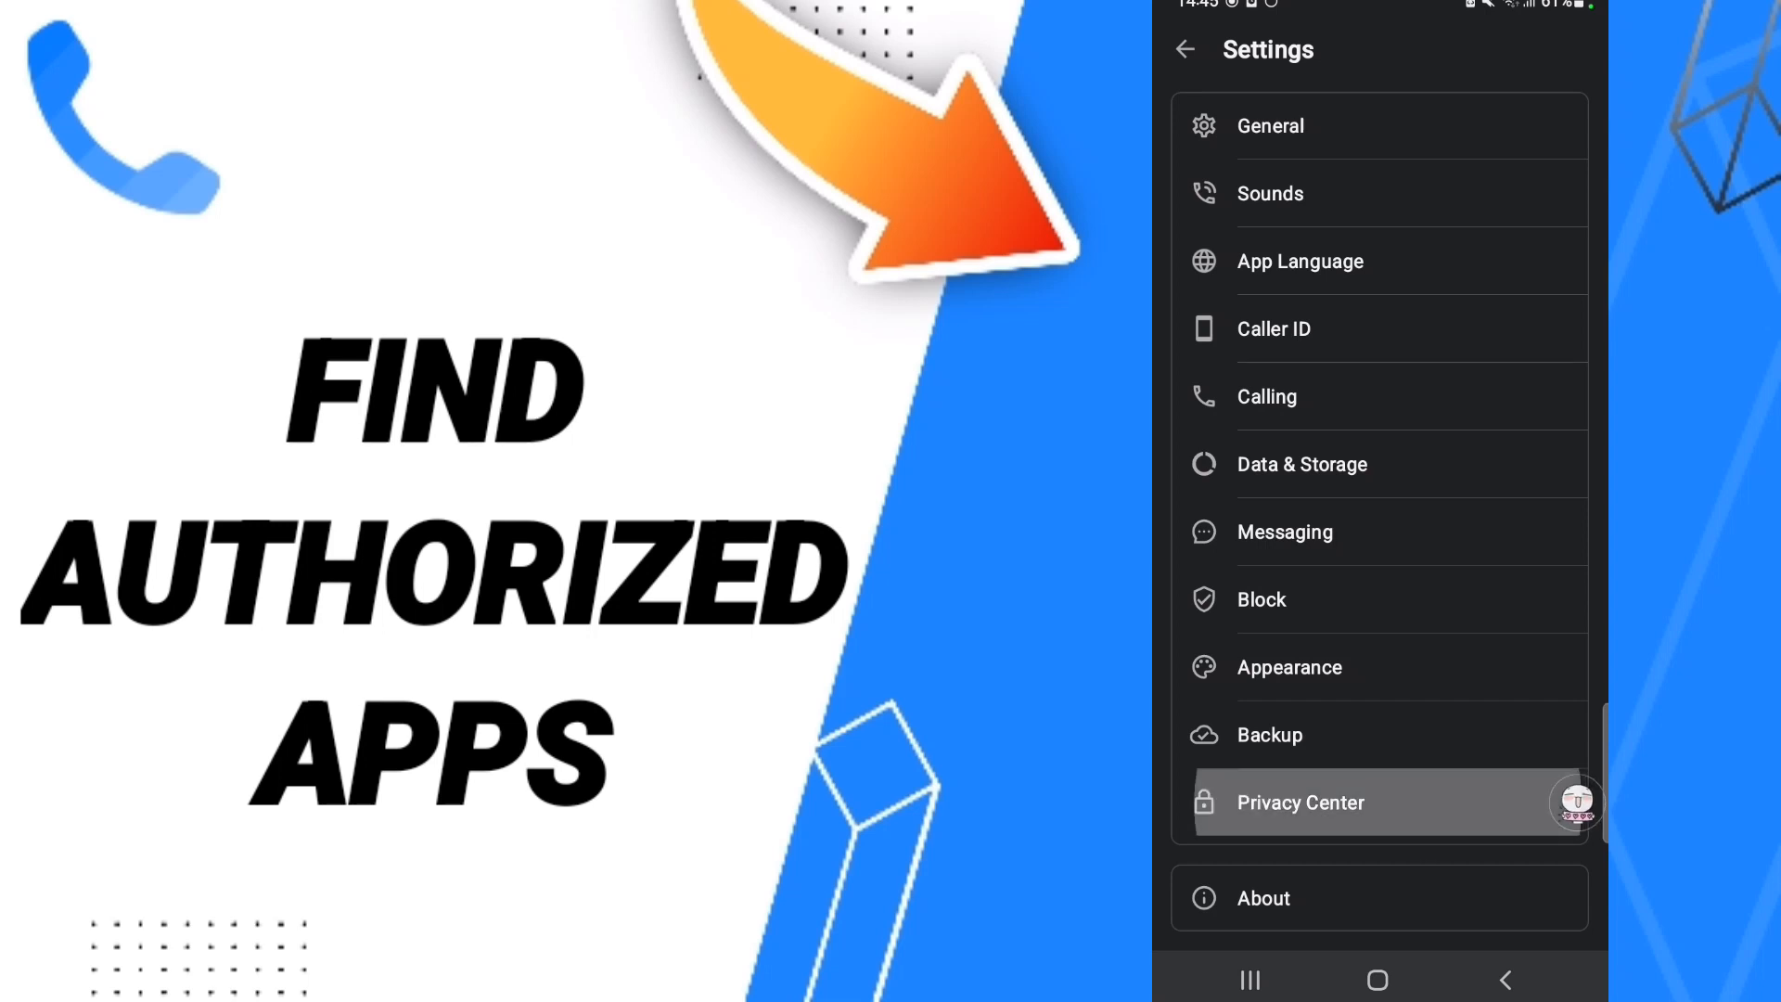
left_click(1300, 802)
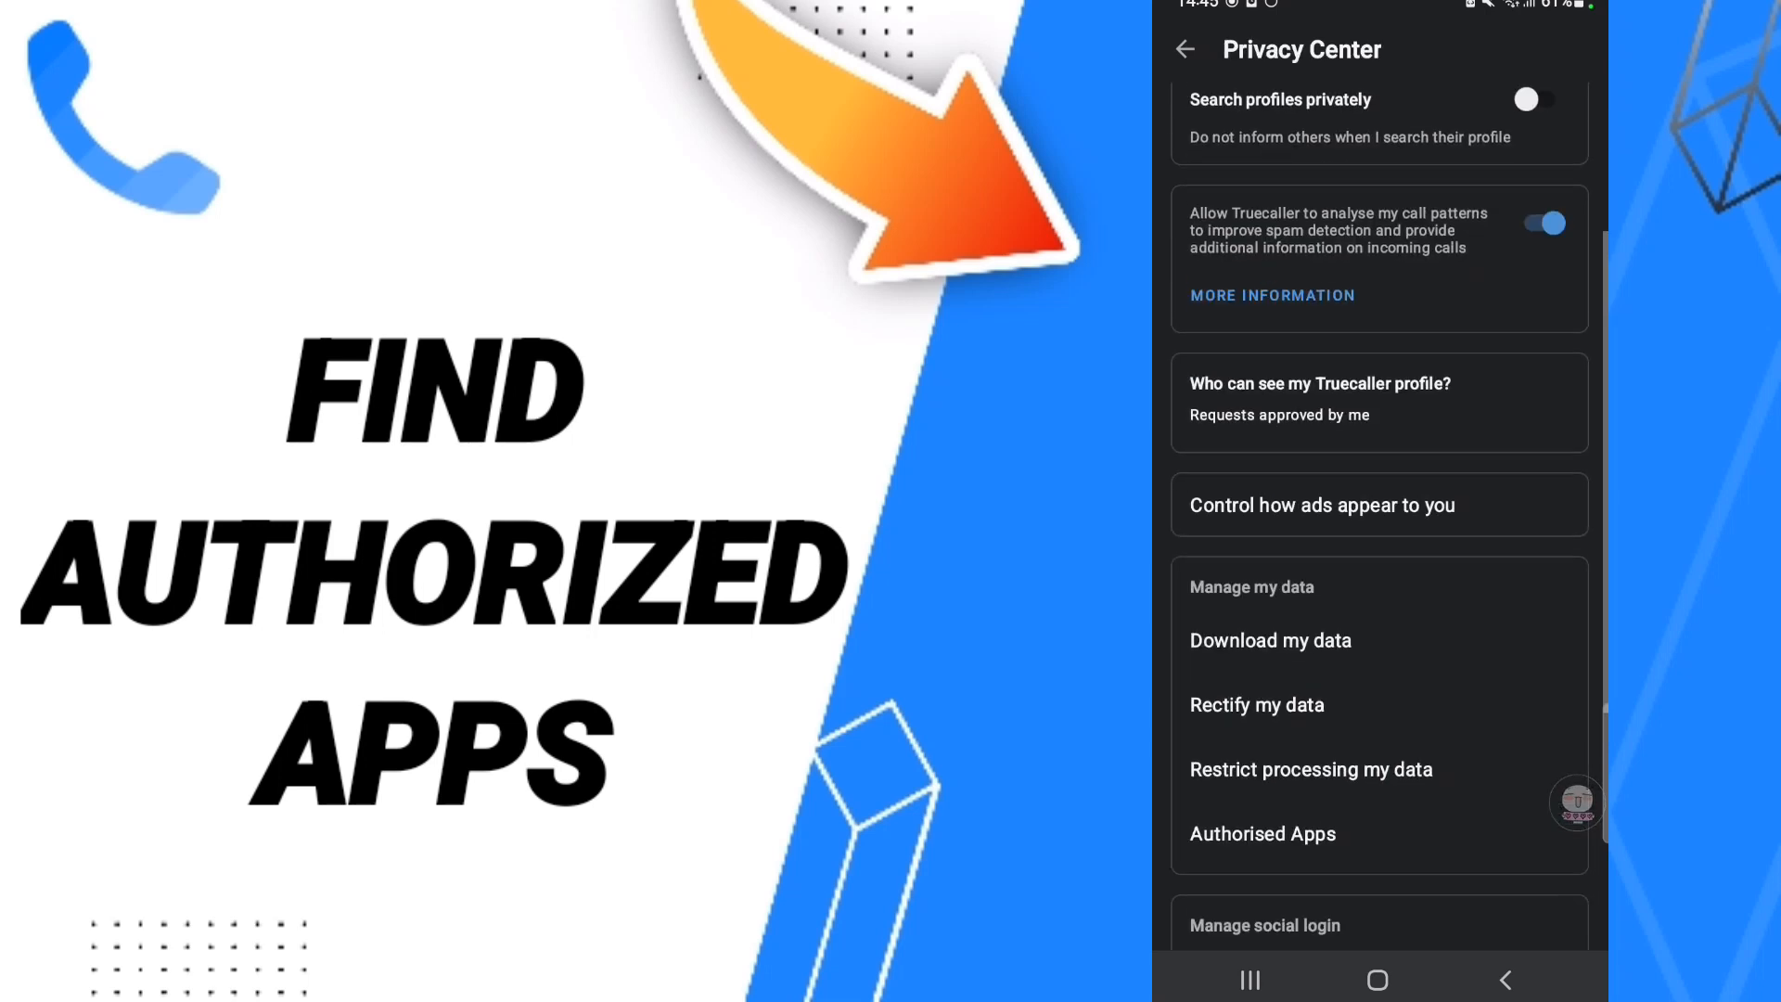
scroll("down", 3)
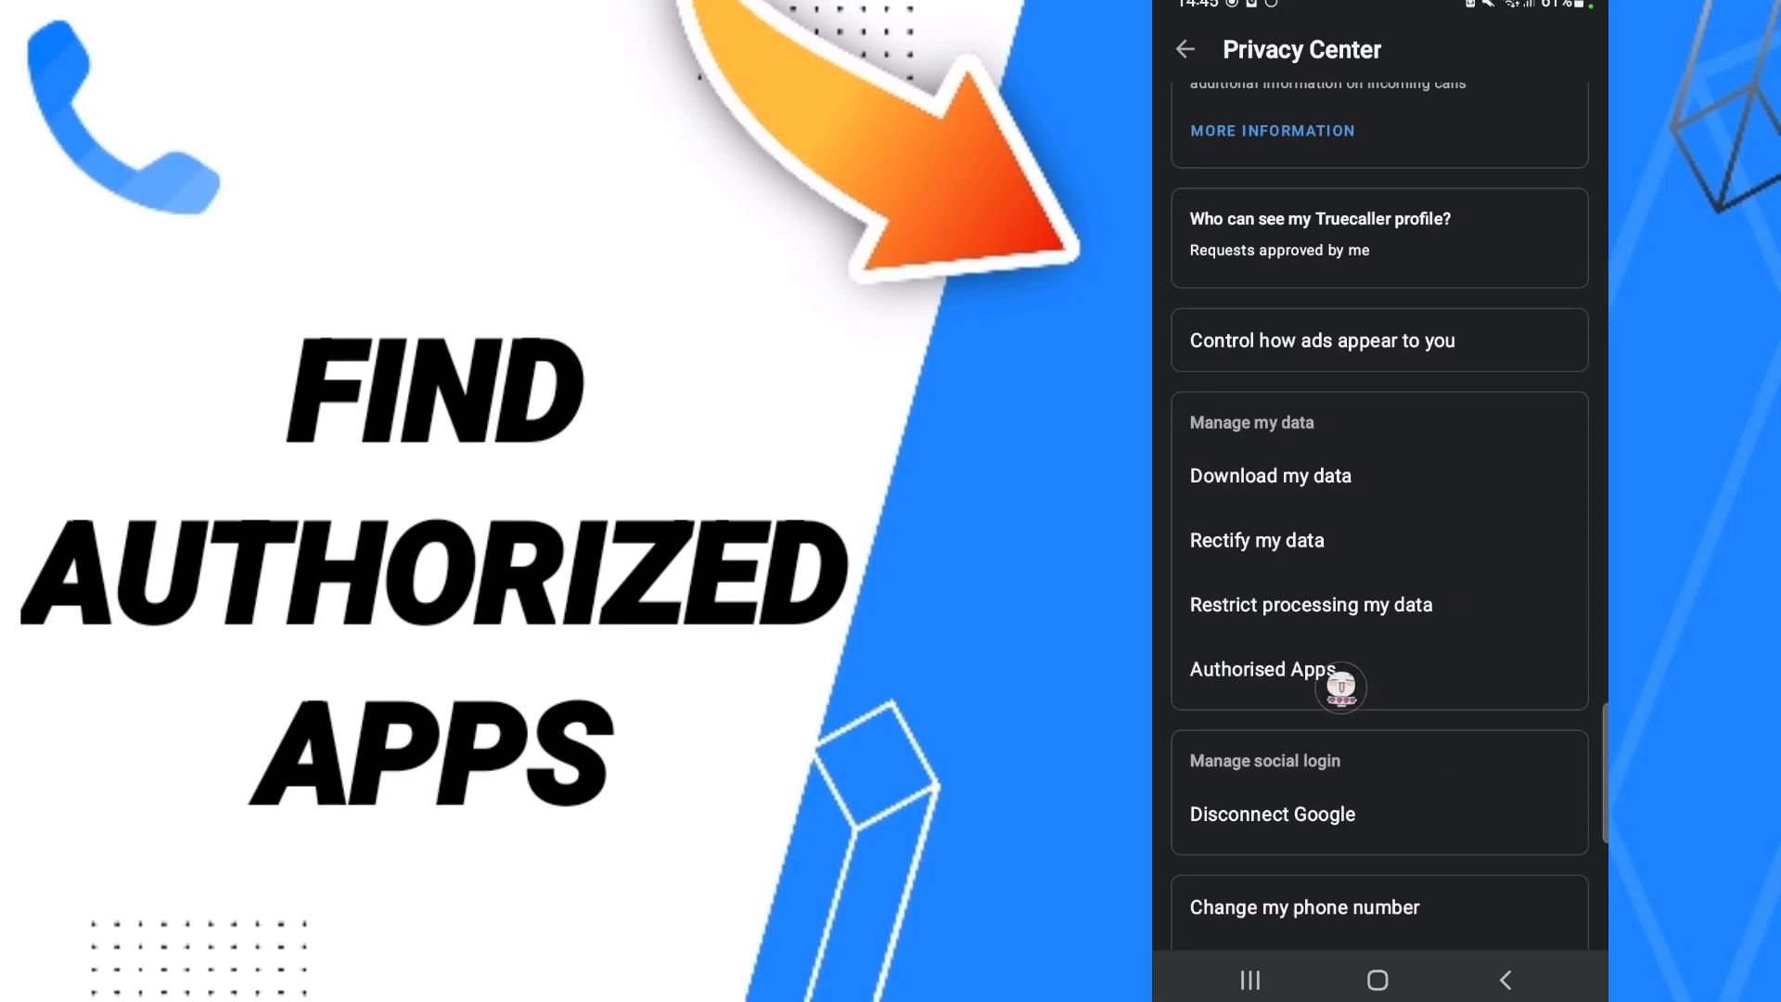
left_click(1263, 669)
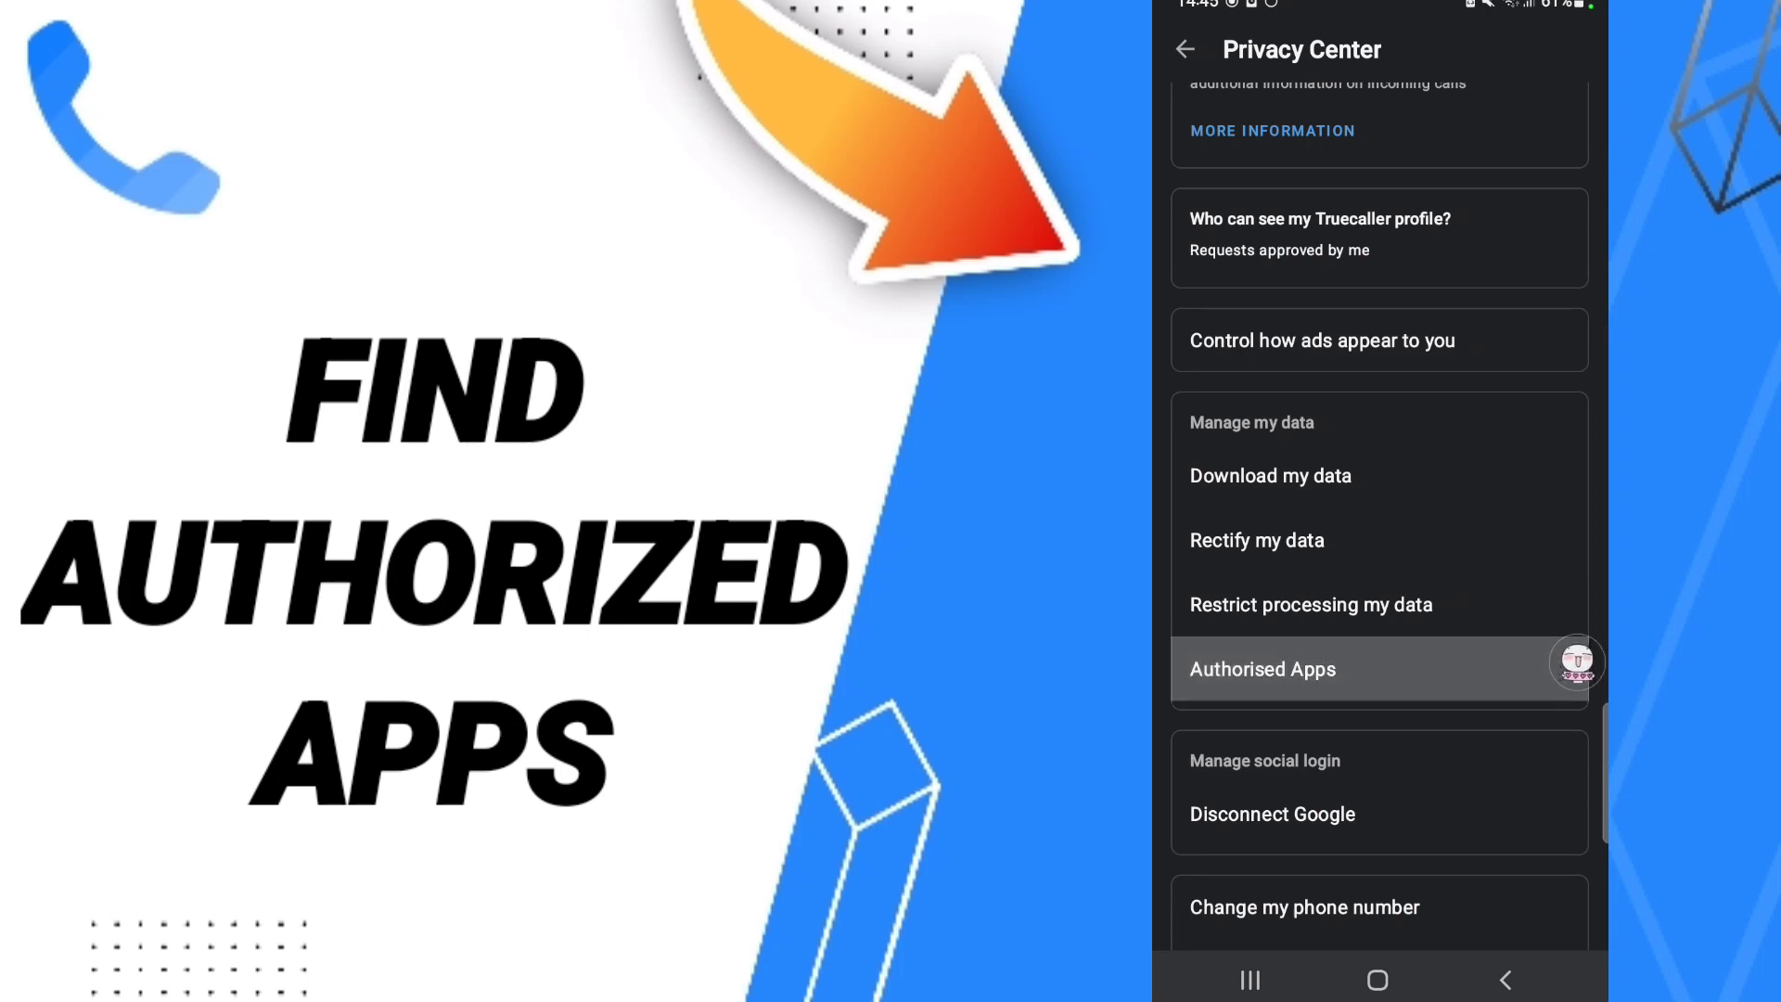